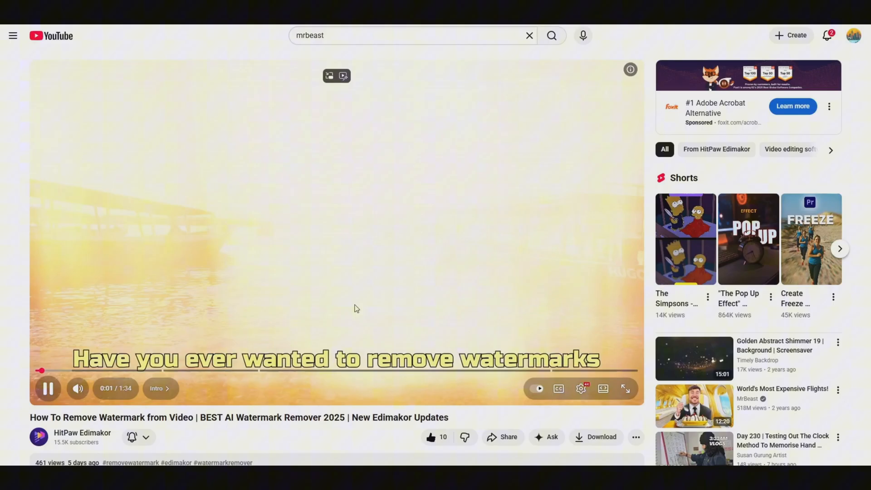
- Open the recent TikTok search 'happy new year 2026' to find trending music
scroll("down", 3)
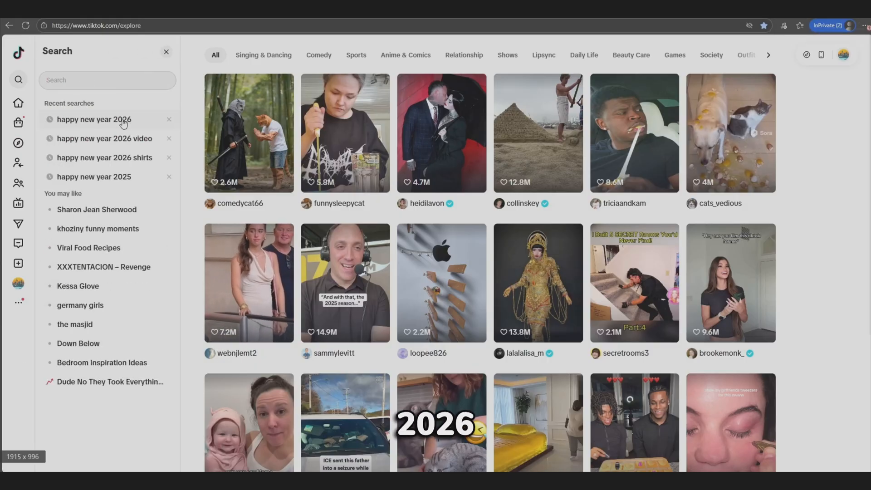
left_click(441, 422)
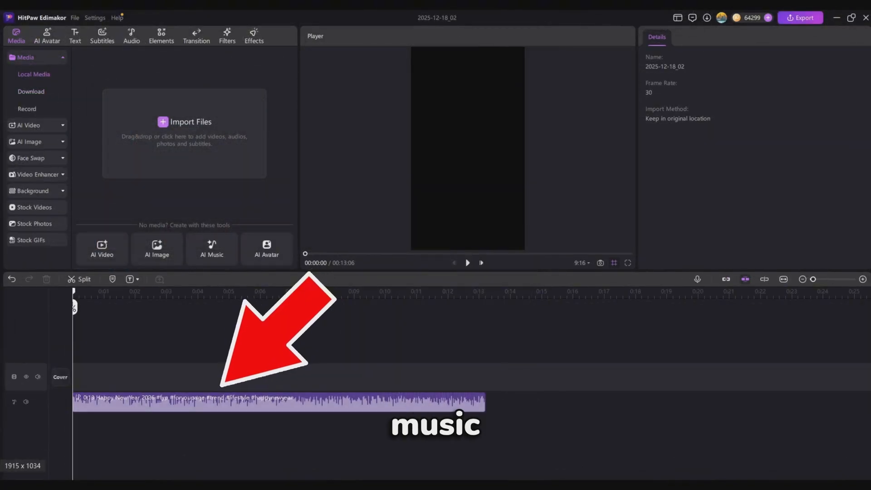
- Run Beat Detection on the music clip to add beat markers
right_click(232, 403)
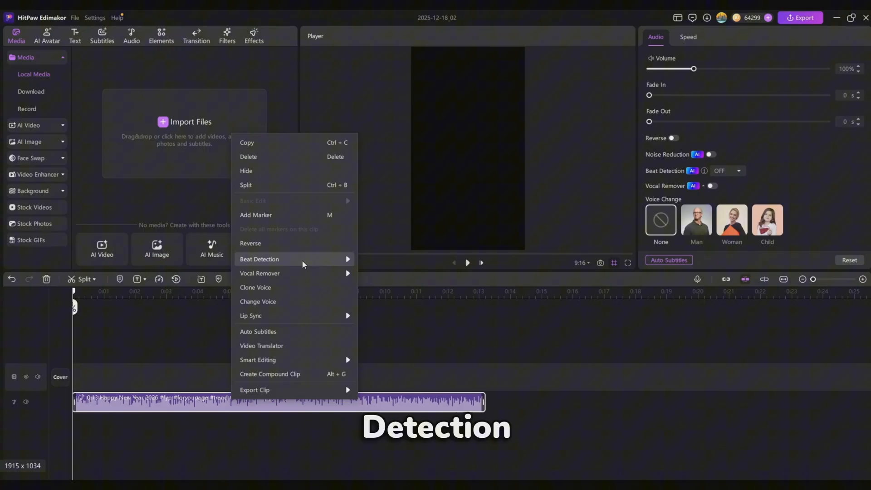
left_click(260, 259)
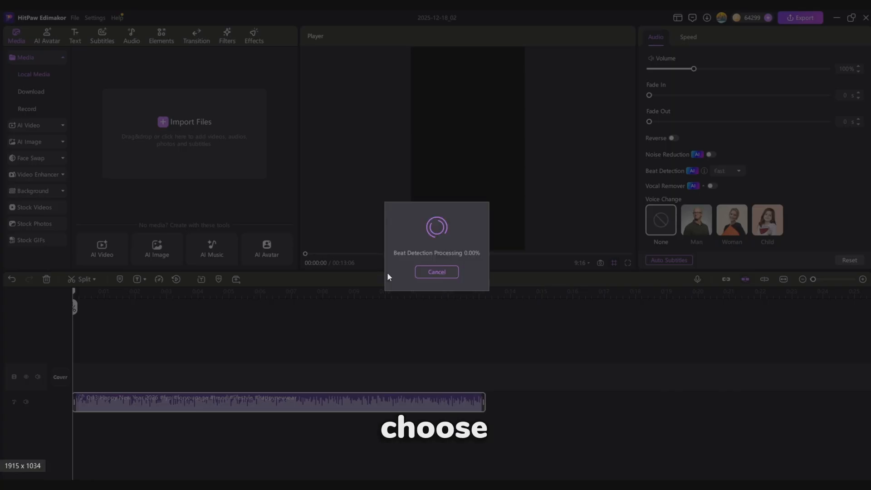
- Add the countdown text clip '3' and apply a basic Style preset
left_click(436, 272)
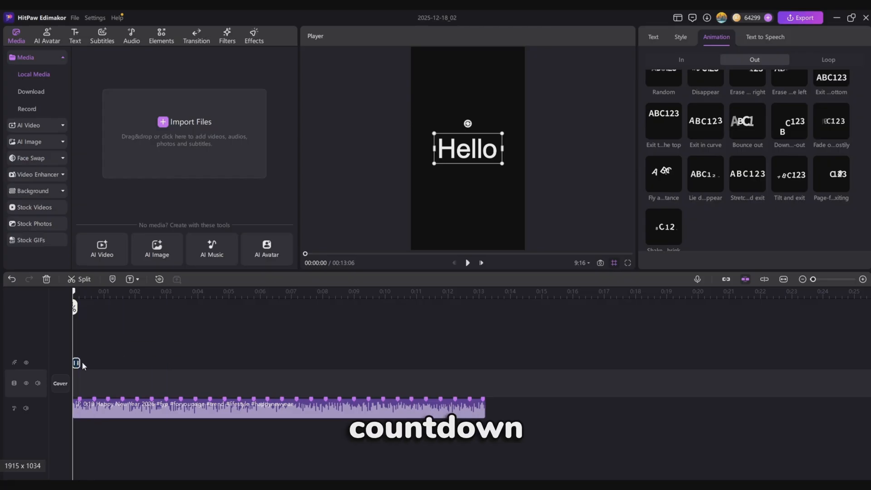
left_click(680, 36)
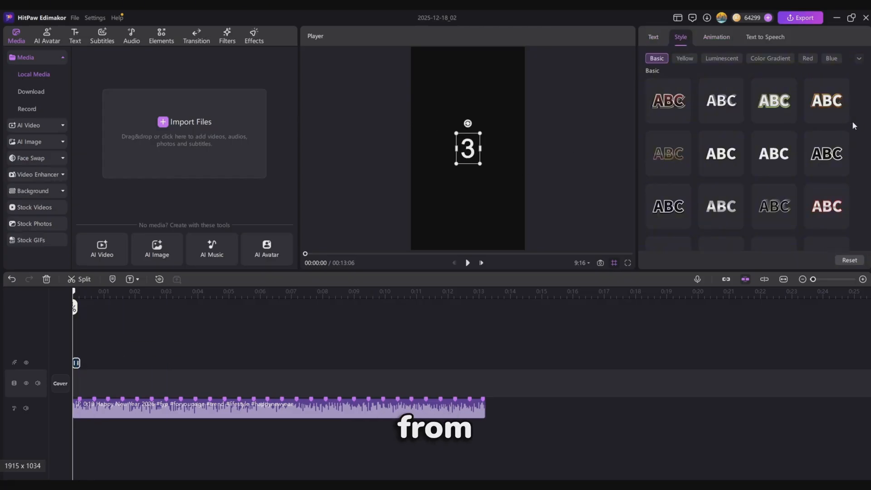
left_click(826, 101)
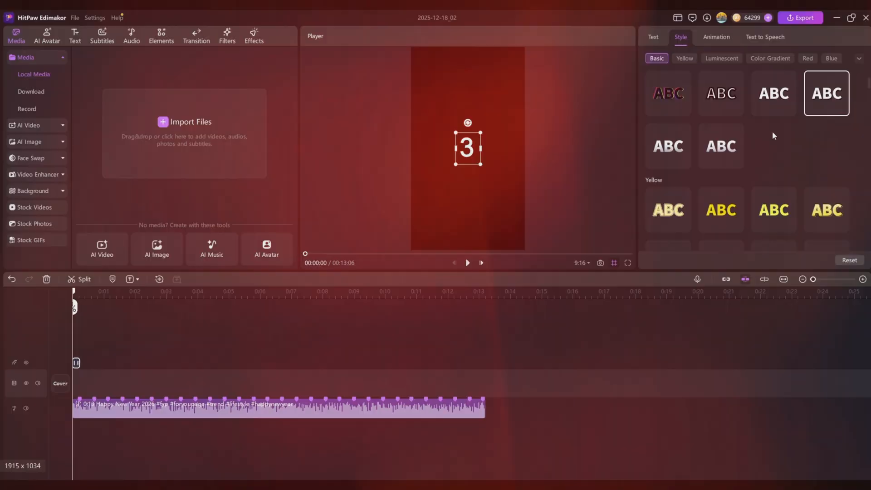
left_click(653, 37)
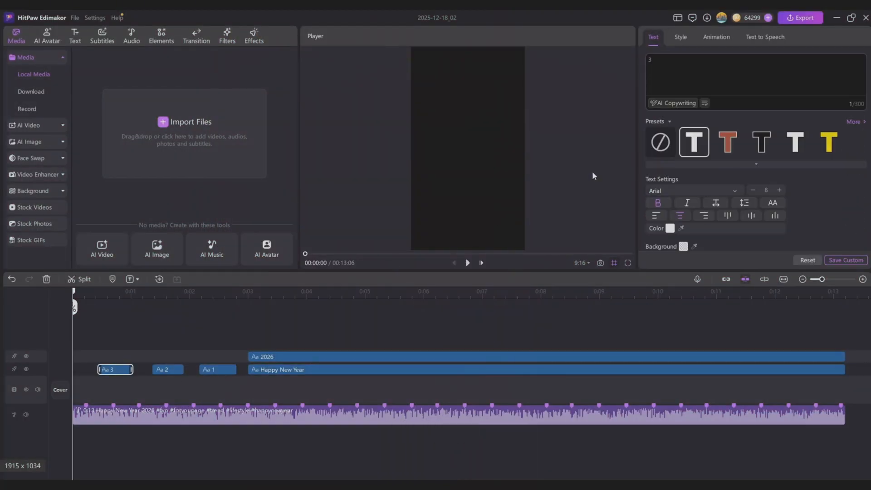
- Apply the 'Exit in curve' out animation to the 3 and 1 countdown clips
left_click(716, 37)
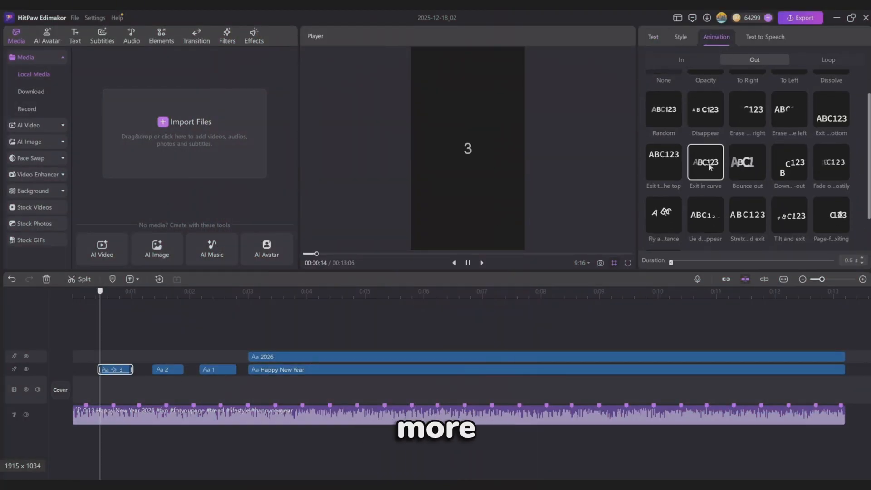
left_click(216, 369)
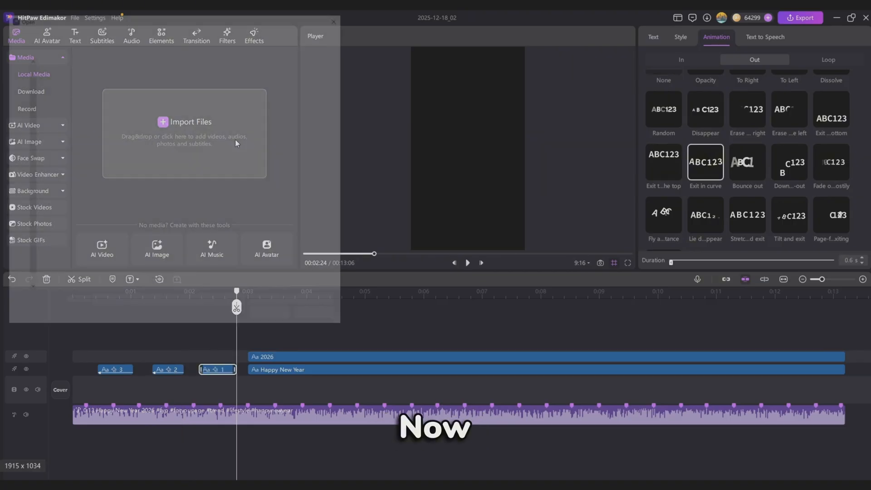